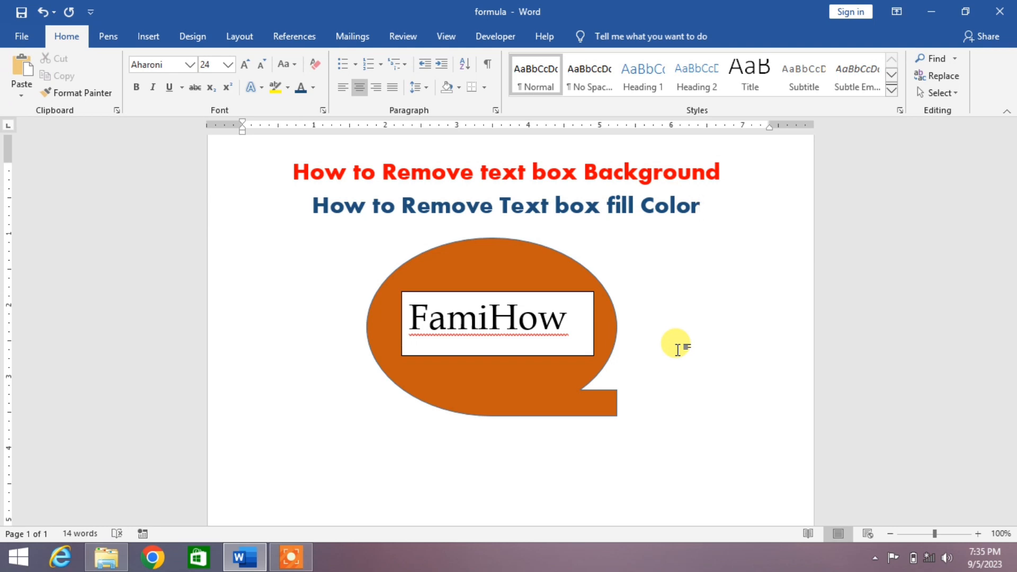
Step: Select the FamiHow text box inside the orange speech bubble
left_click(701, 205)
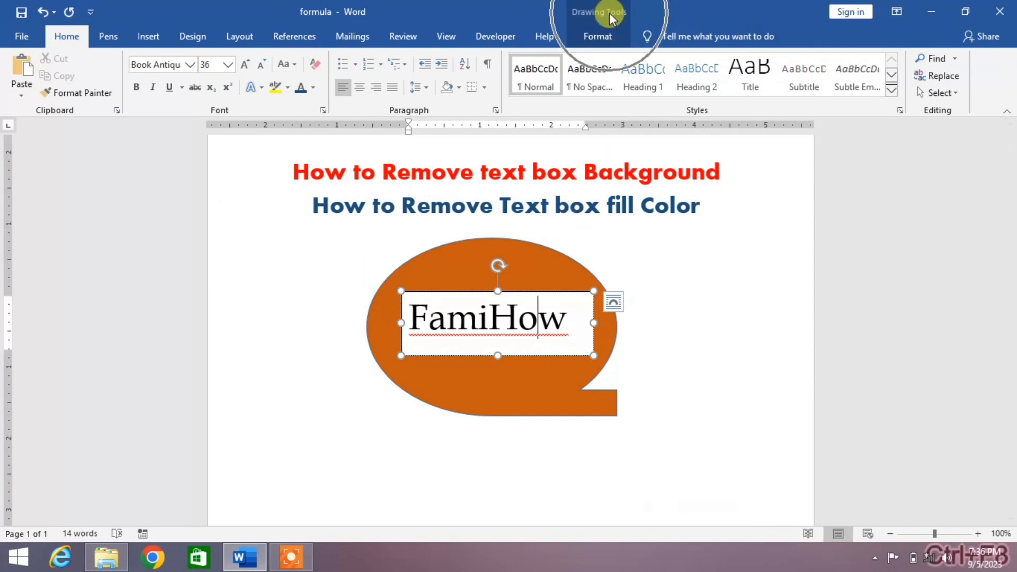
Step: Set the FamiHow text box's Shape Fill to No Fill so the orange bubble shows through
left_click(614, 301)
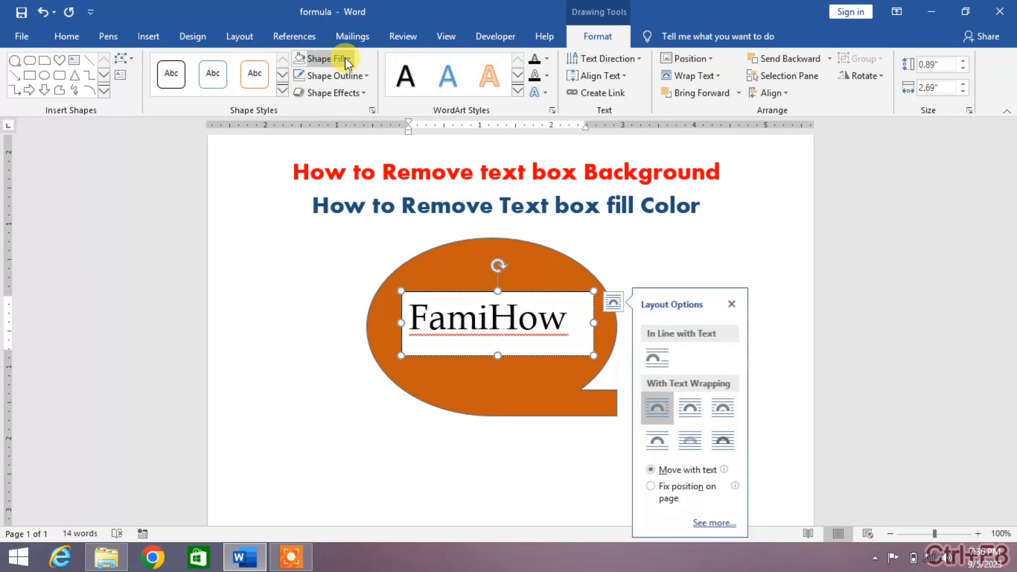
left_click(323, 57)
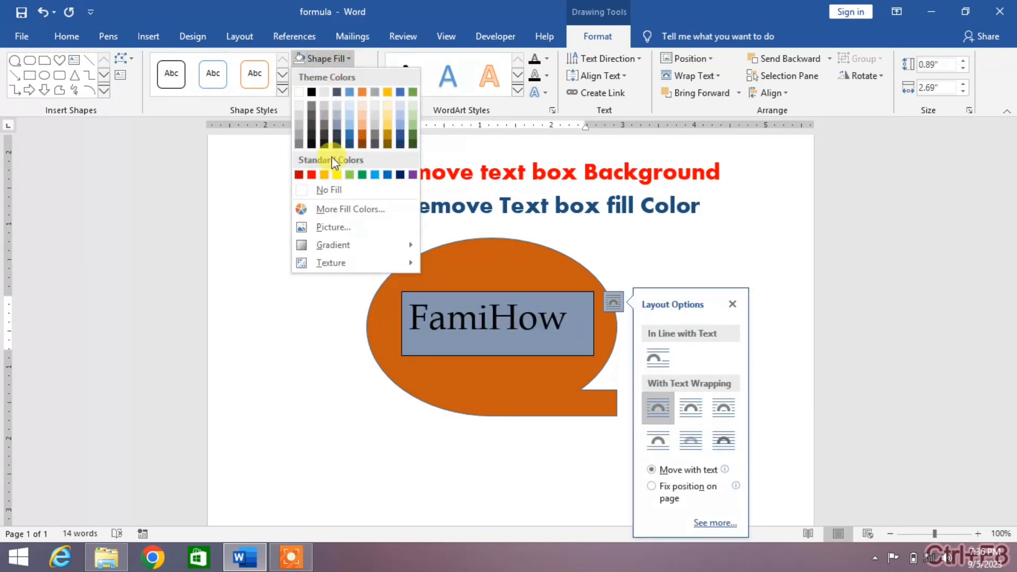
left_click(329, 189)
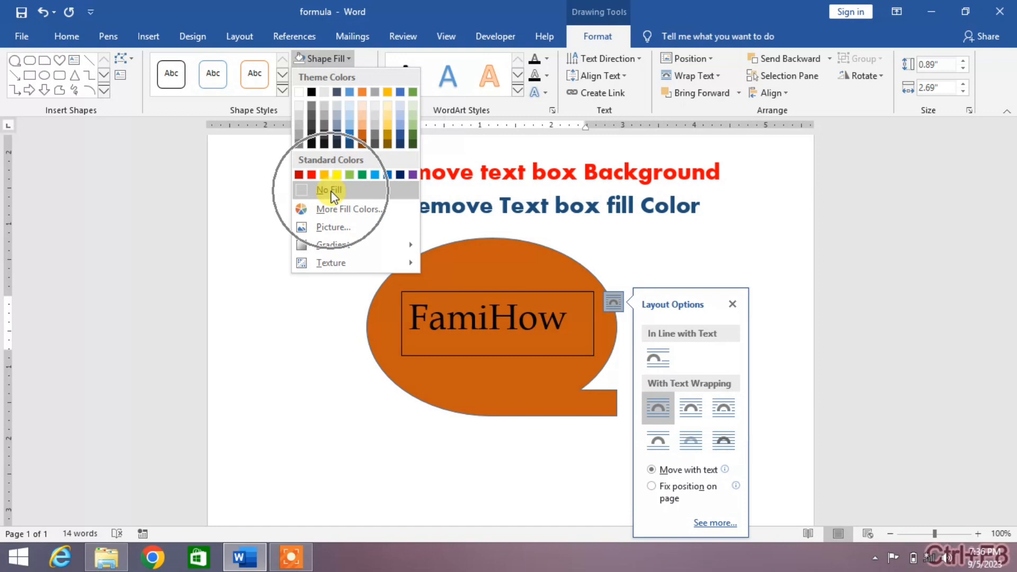
left_click(329, 190)
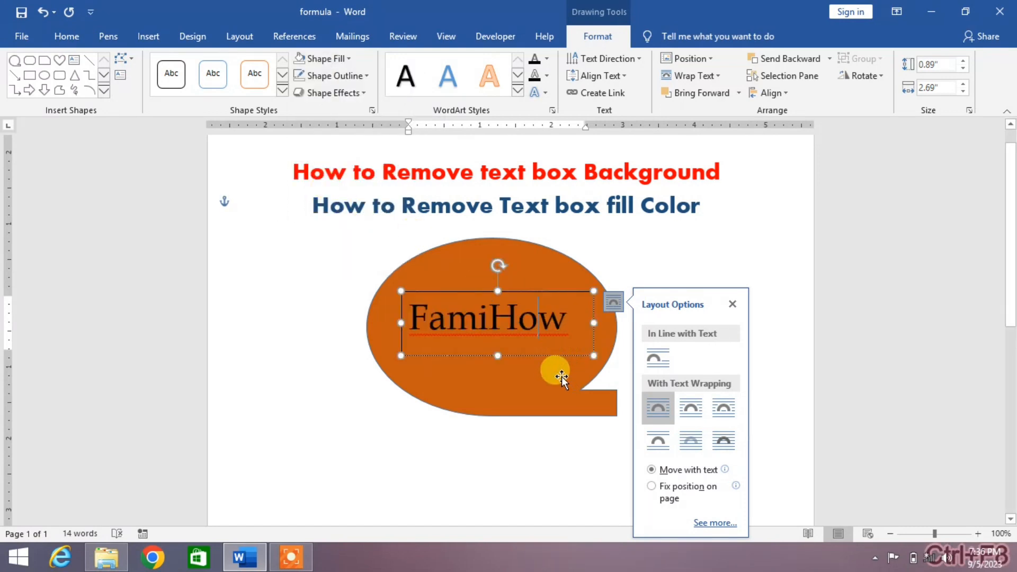
mouse_move(554, 364)
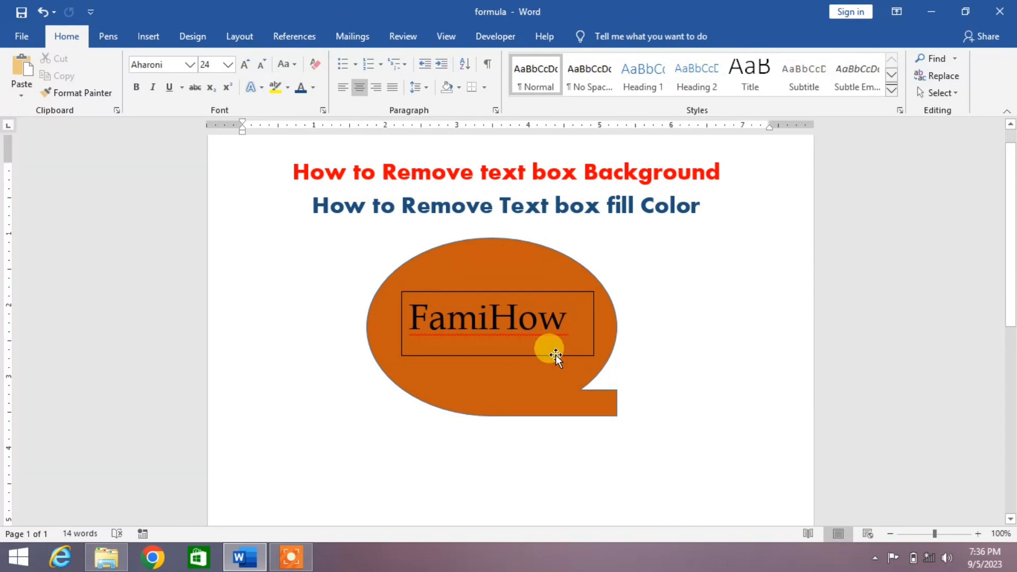
Step: Reselect the FamiHow text box and show its Shape Outline colour choices
left_click(496, 318)
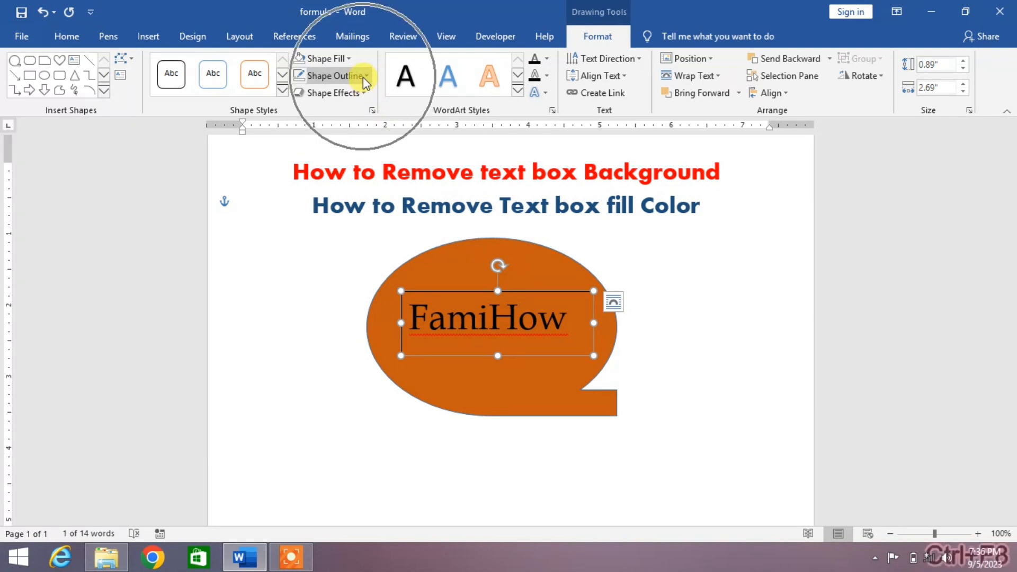
left_click(332, 75)
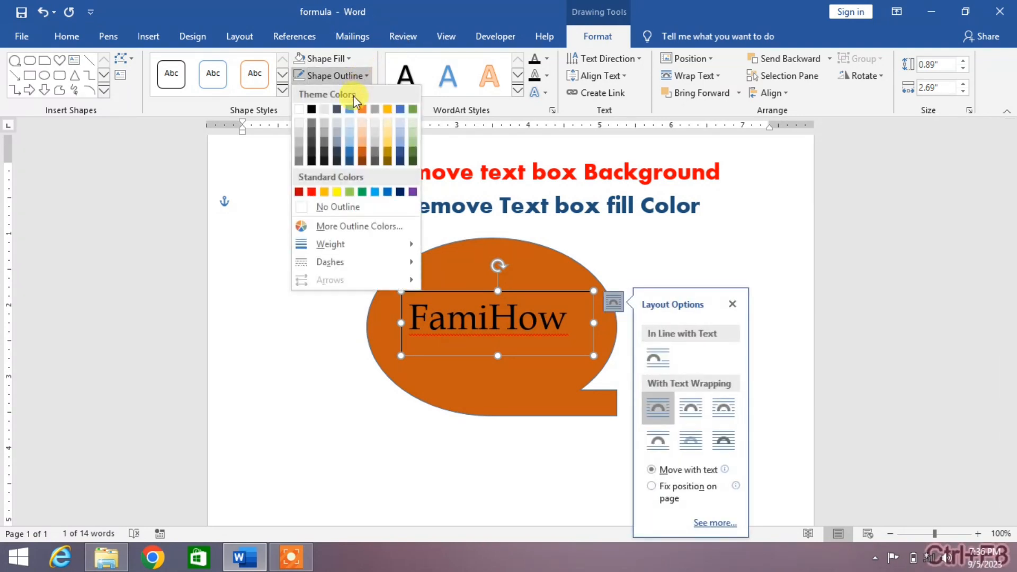